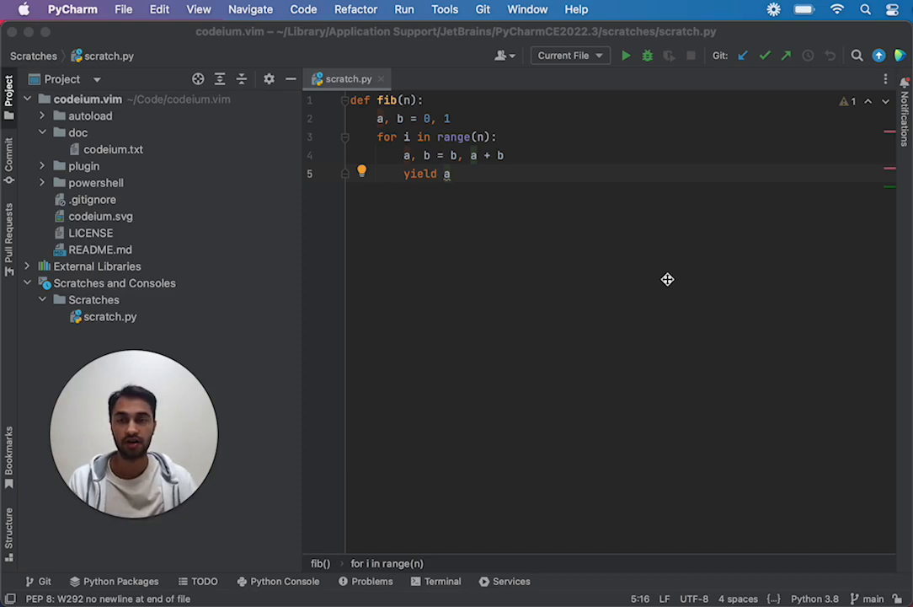
pyautogui.moveTo(568, 236)
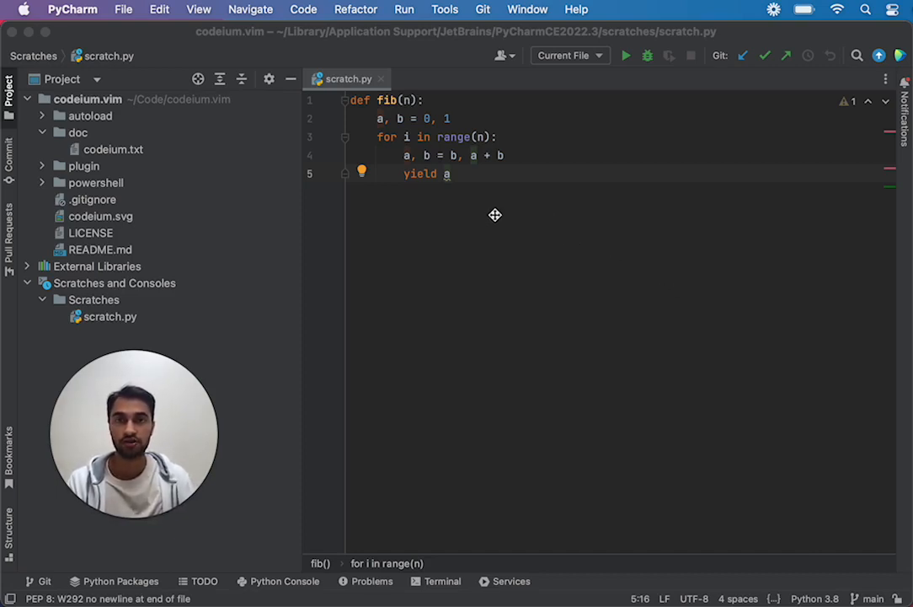
pyautogui.moveTo(556, 242)
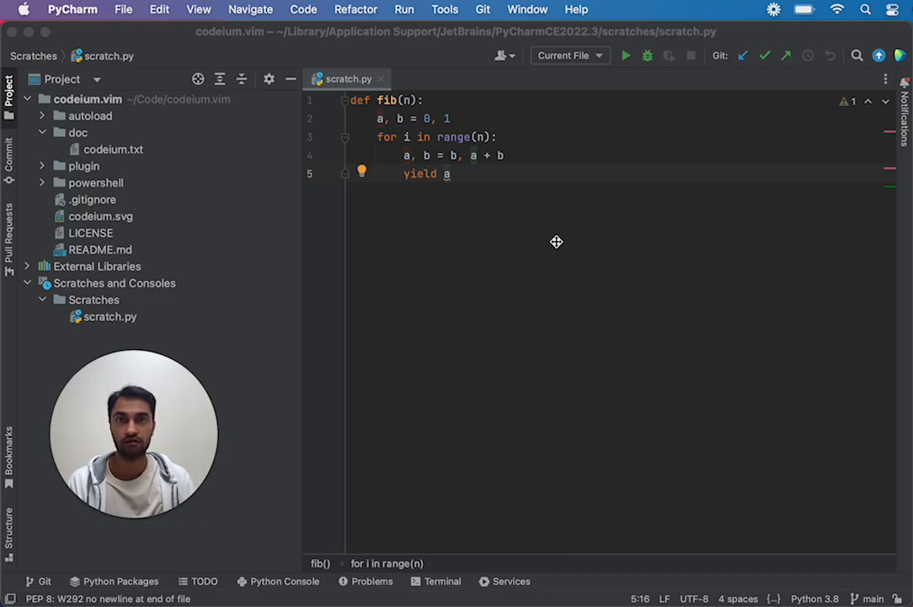
pyautogui.moveTo(502, 246)
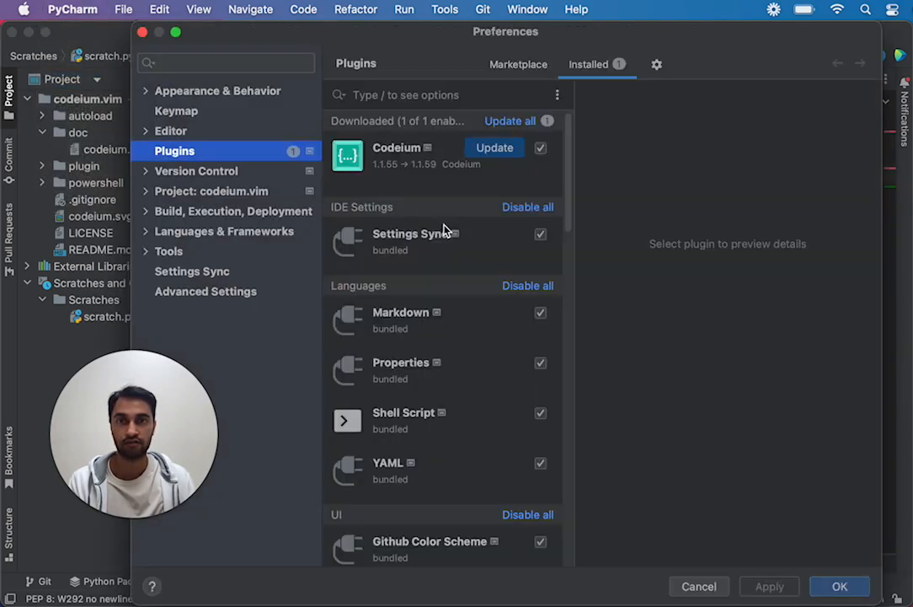
# Update the installed Codeium plugin from 1.1.55 to 1.1.59 via its details and Update button
pyautogui.click(398, 146)
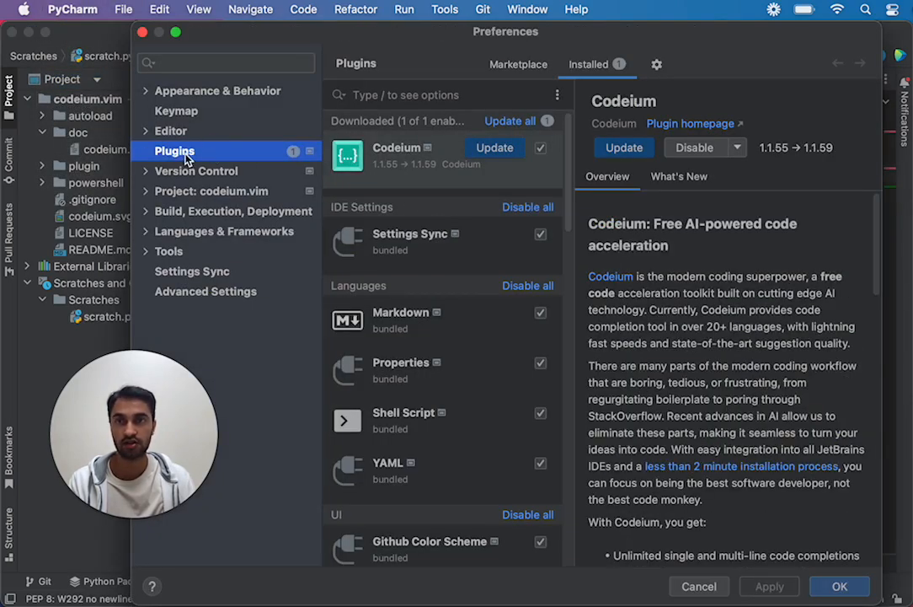
pyautogui.moveTo(202, 158)
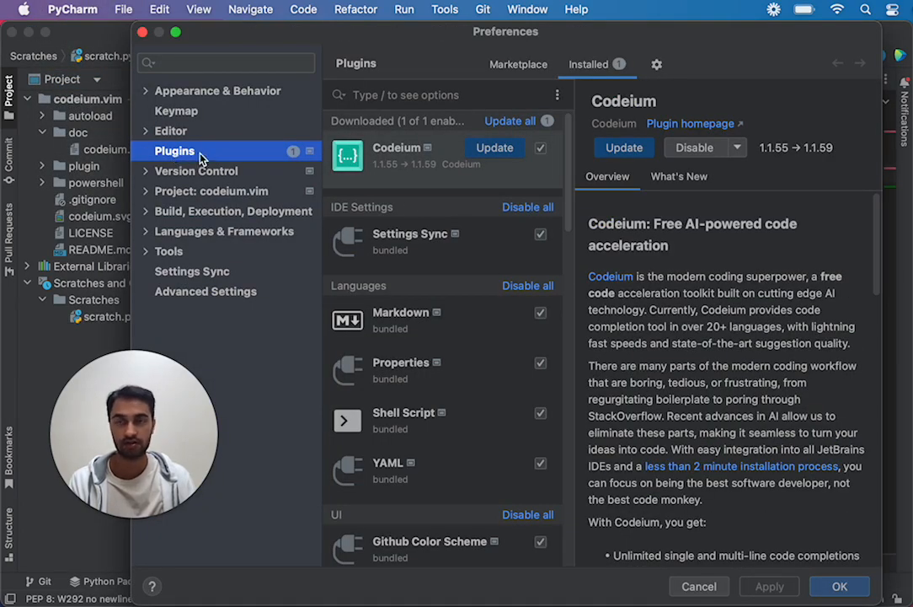
pyautogui.moveTo(218, 160)
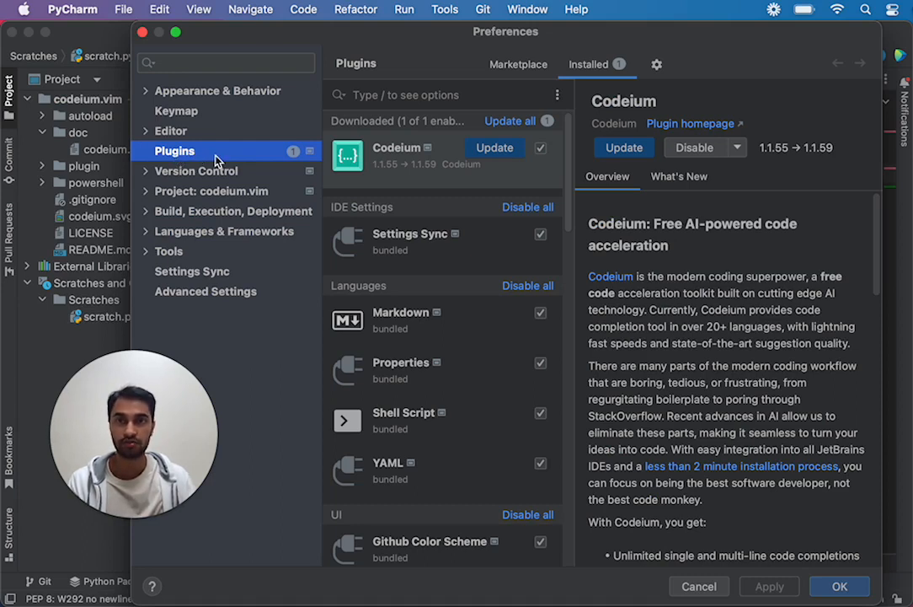
pyautogui.moveTo(782, 162)
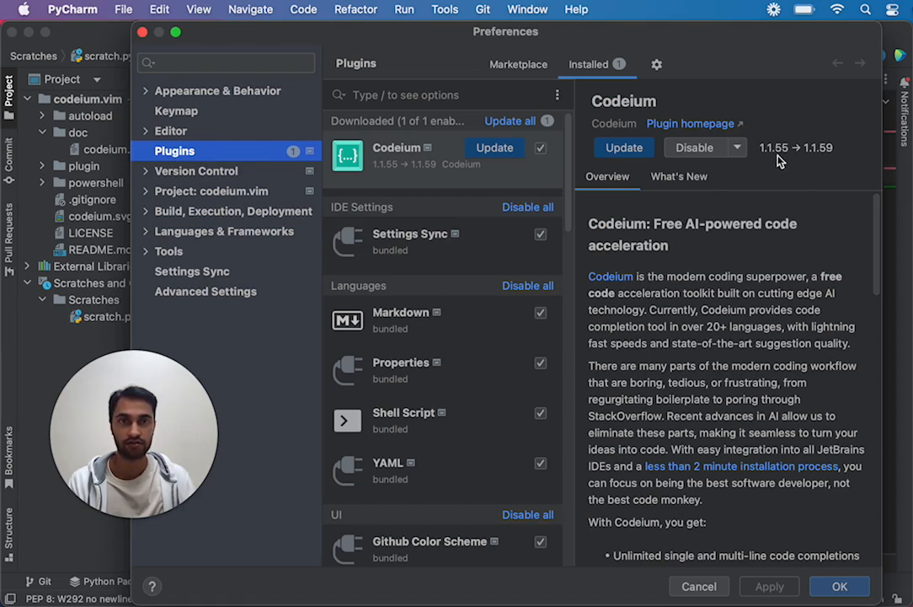
pyautogui.moveTo(798, 160)
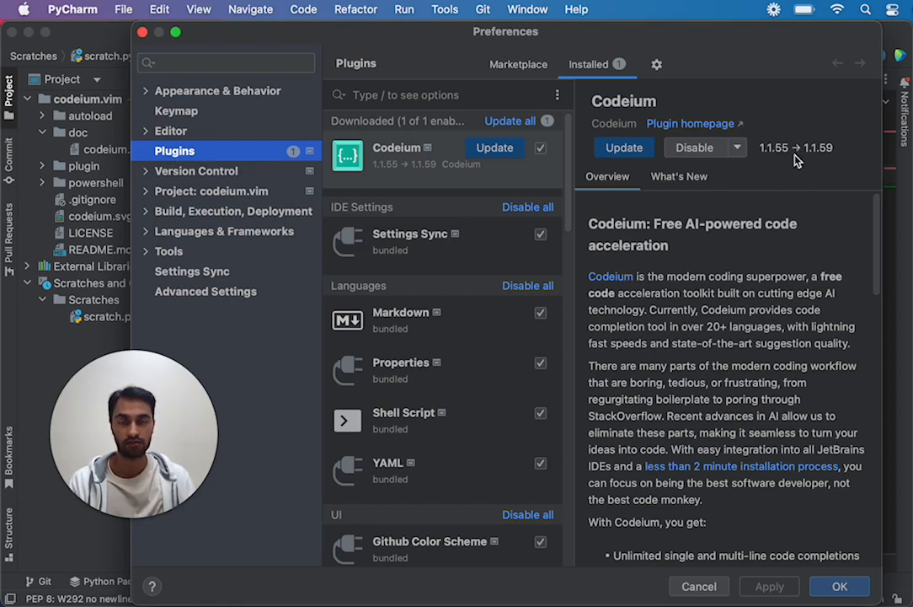
pyautogui.moveTo(775, 179)
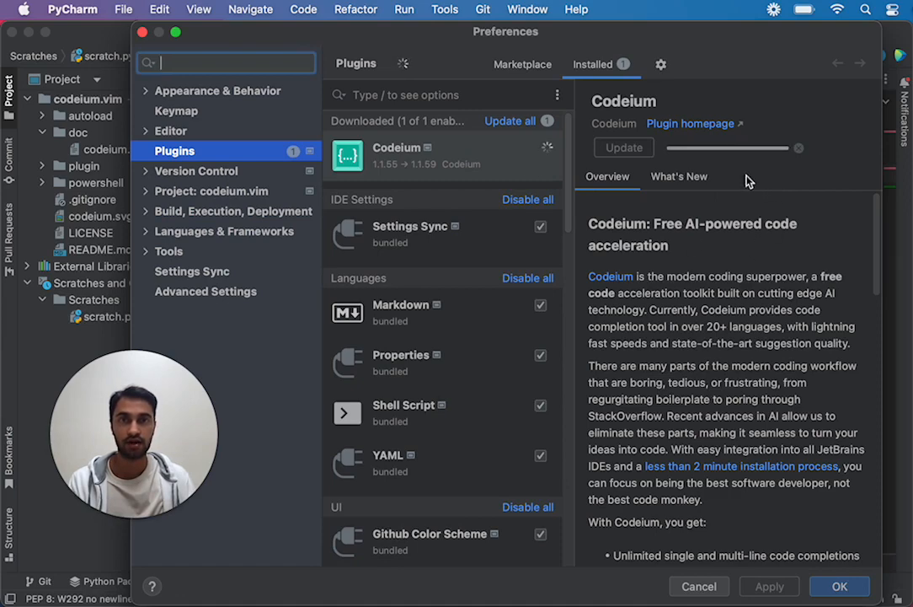
pyautogui.click(623, 147)
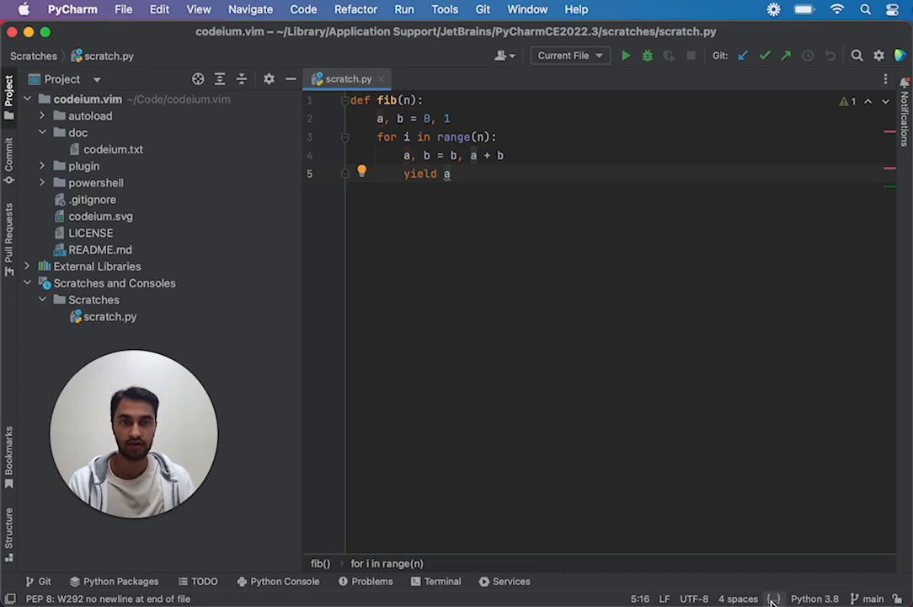
pyautogui.moveTo(795, 499)
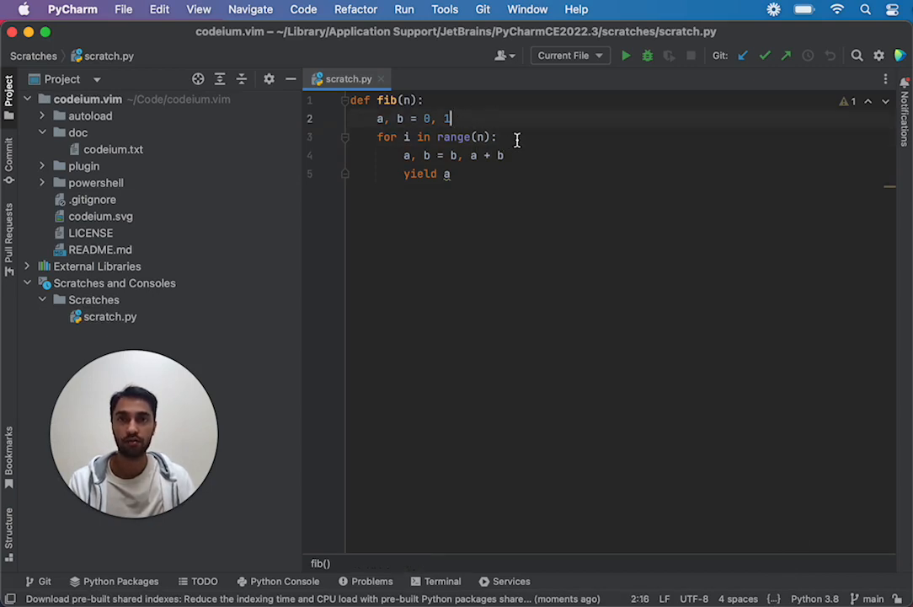
pyautogui.moveTo(590, 175)
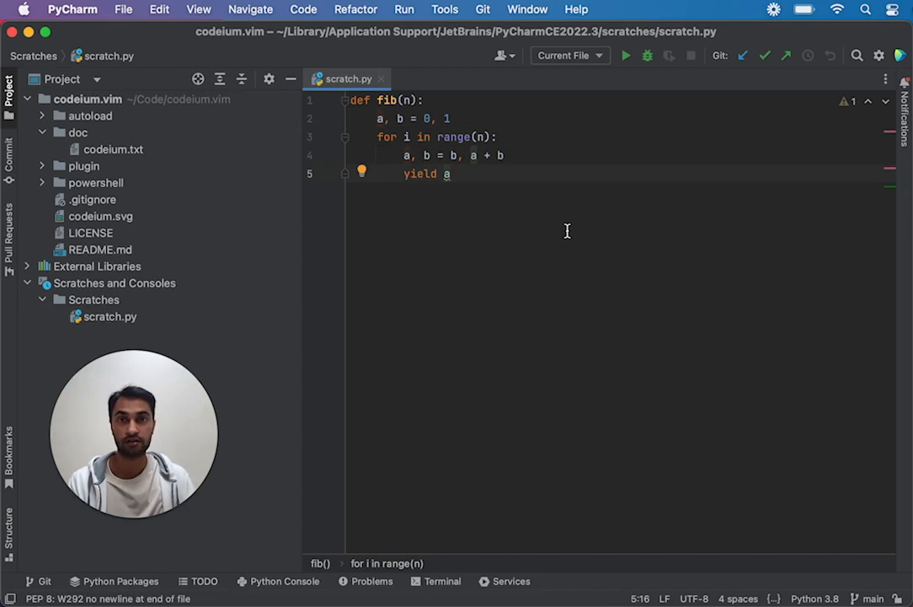
pyautogui.moveTo(559, 211)
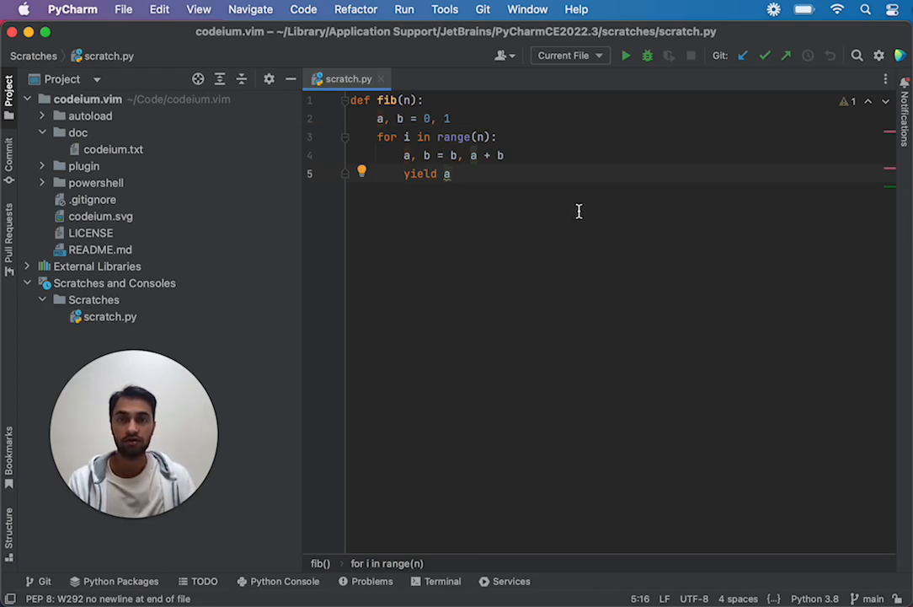
pyautogui.moveTo(567, 145)
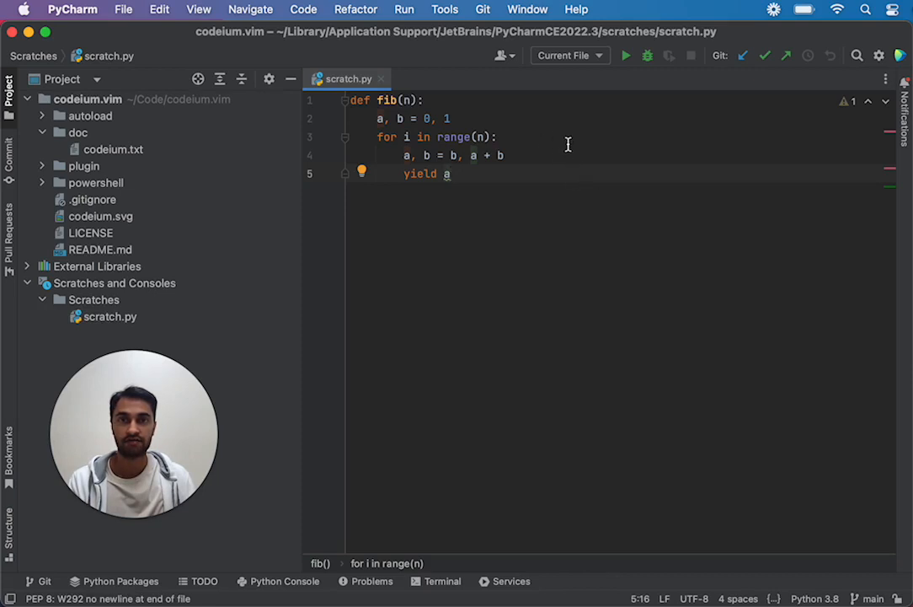
# Reveal idea.log in Finder via Help > Show Log in Finder, then switch to Chrome on codeium.com
pyautogui.click(576, 10)
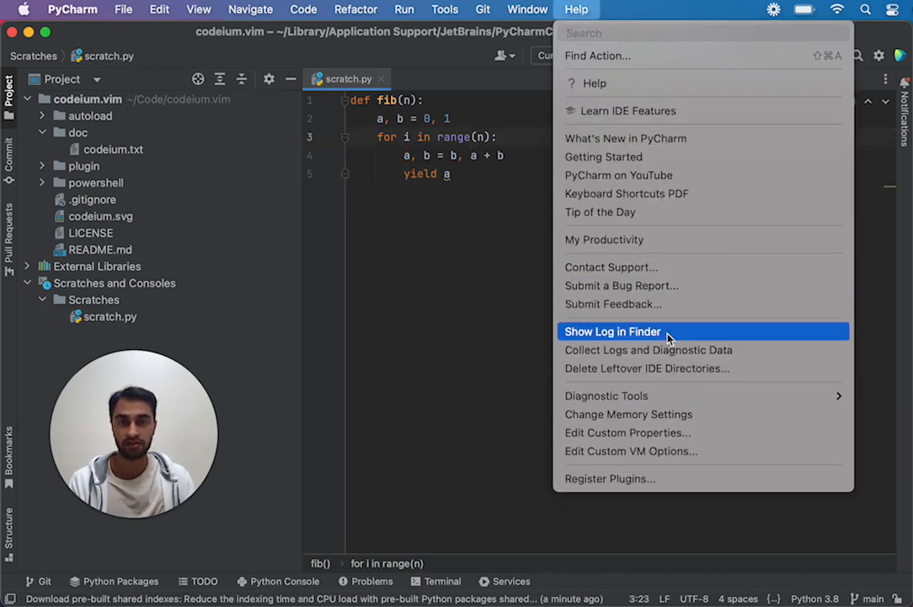
pyautogui.moveTo(689, 330)
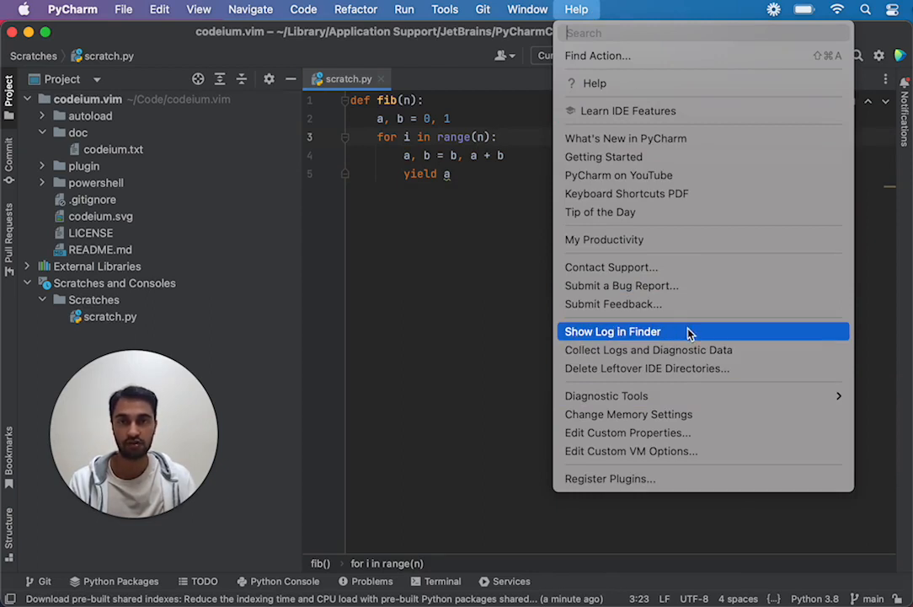
pyautogui.moveTo(694, 344)
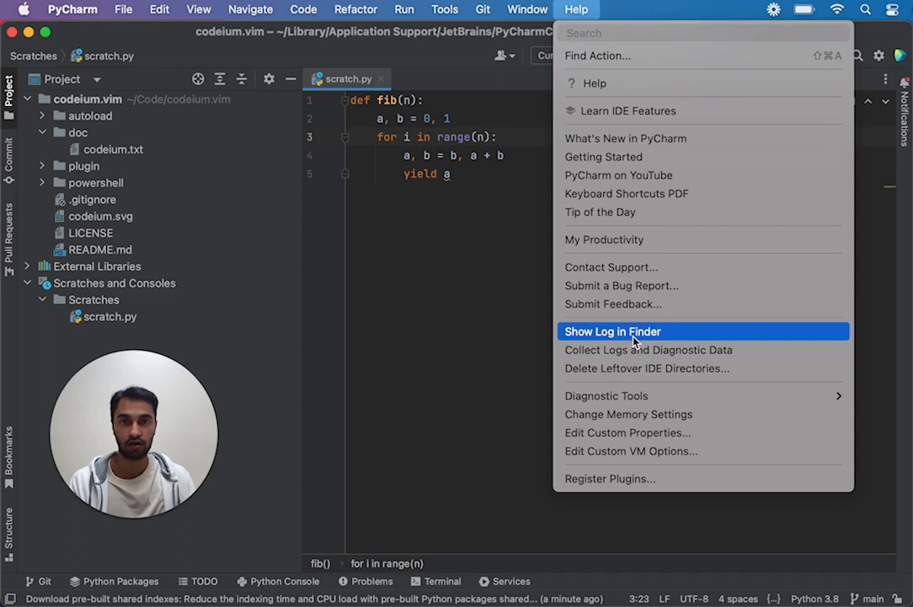
pyautogui.click(611, 330)
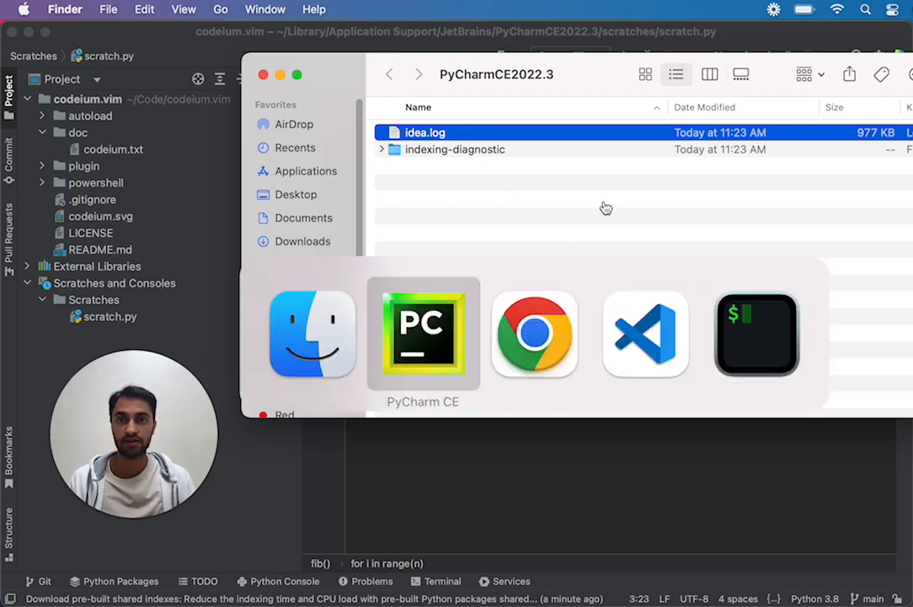
pyautogui.click(532, 333)
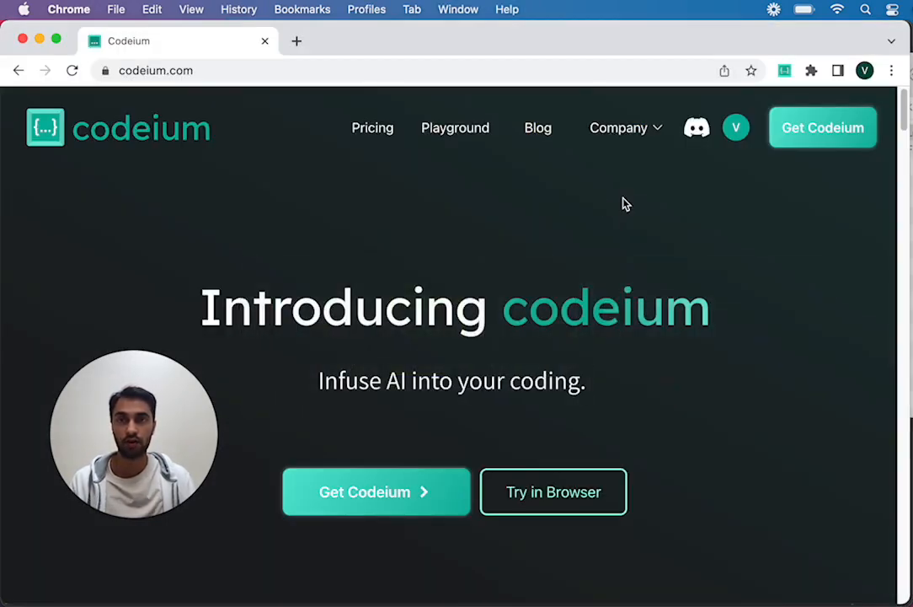
pyautogui.moveTo(699, 182)
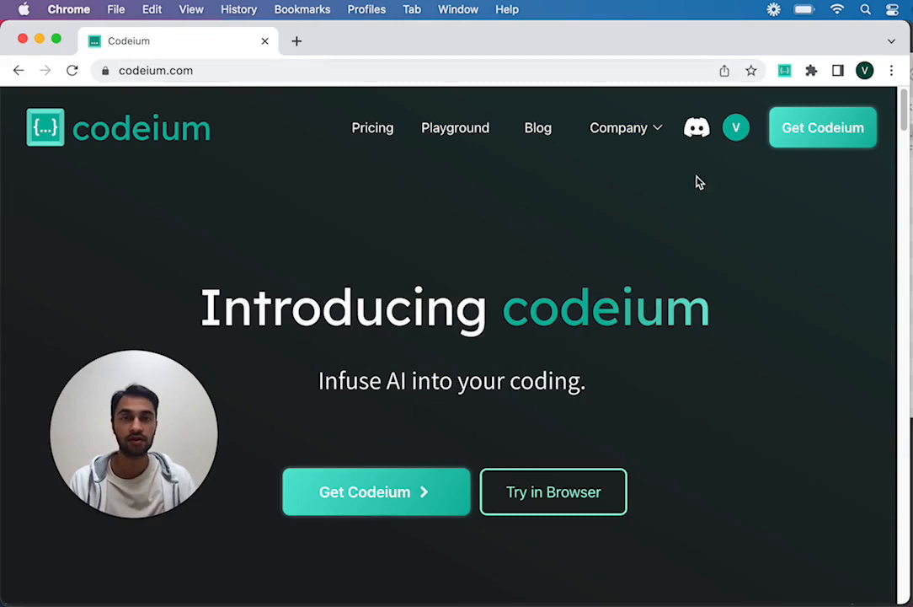
pyautogui.moveTo(707, 152)
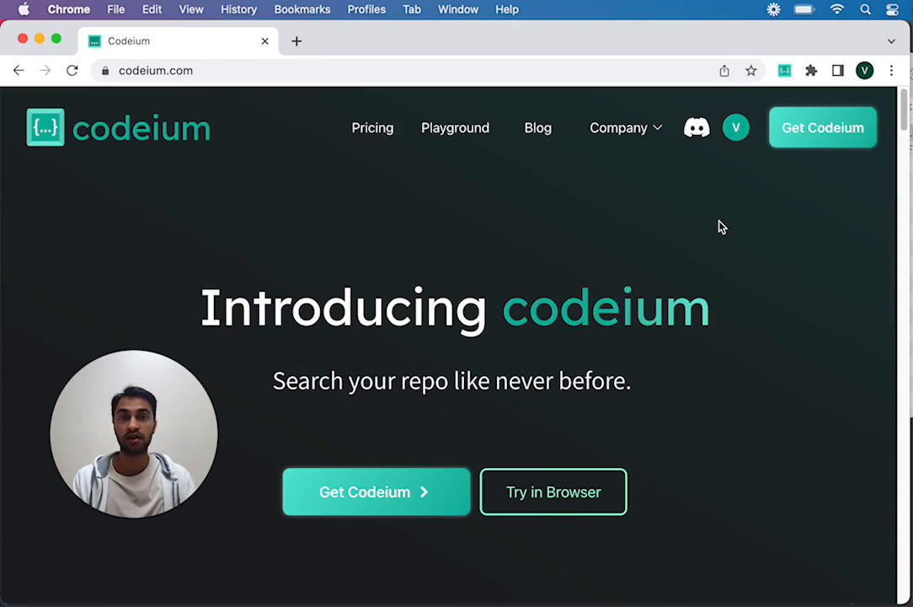
pyautogui.moveTo(782, 229)
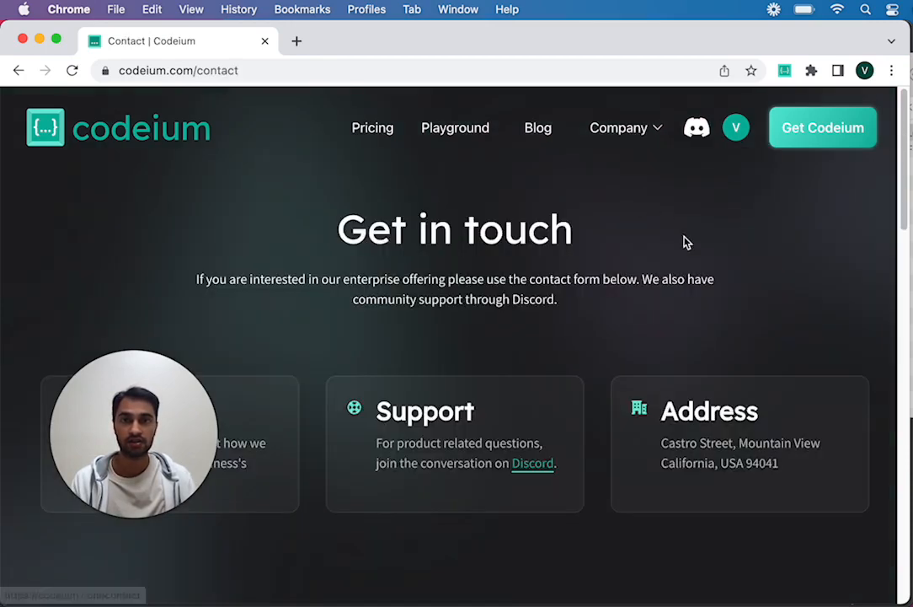
pyautogui.scroll(-3)
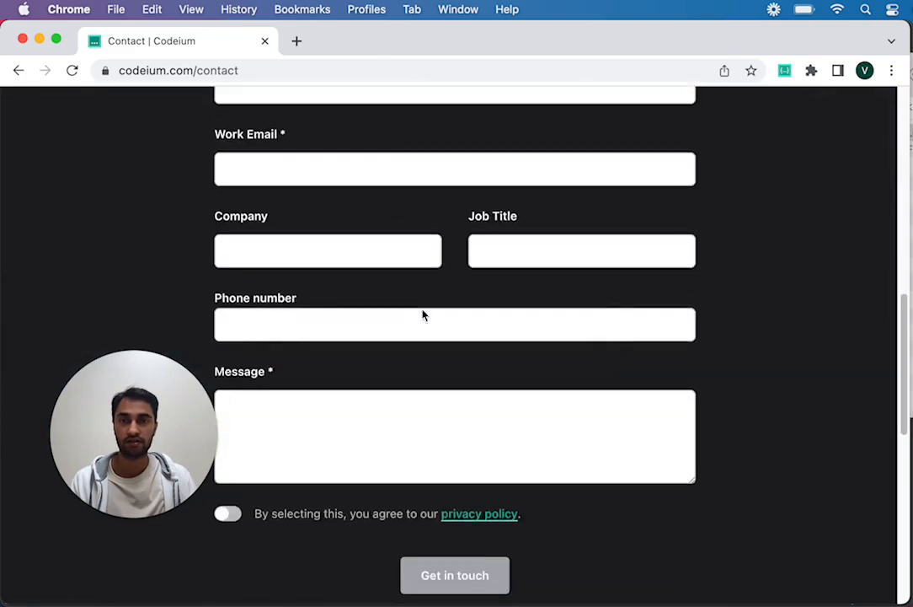
pyautogui.scroll(3)
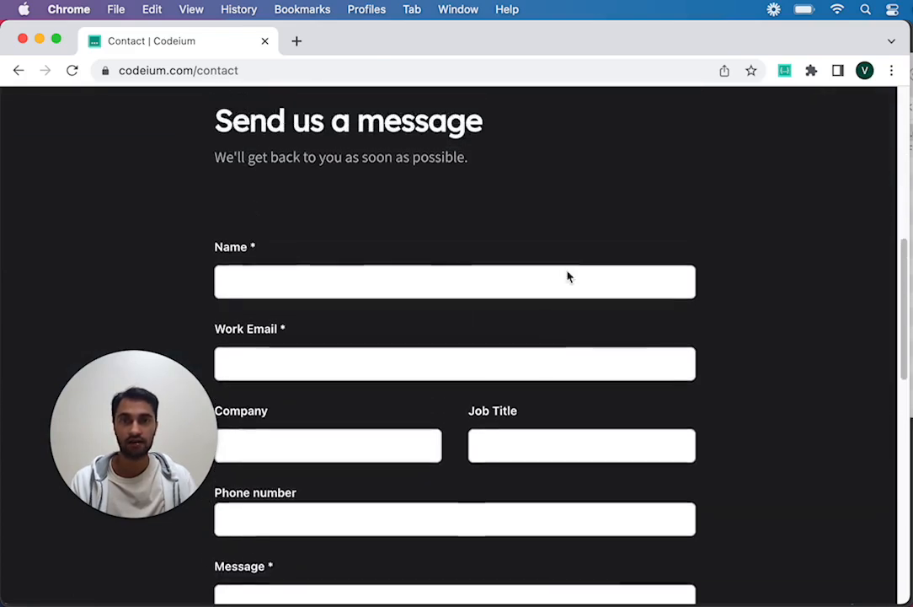
pyautogui.scroll(-3)
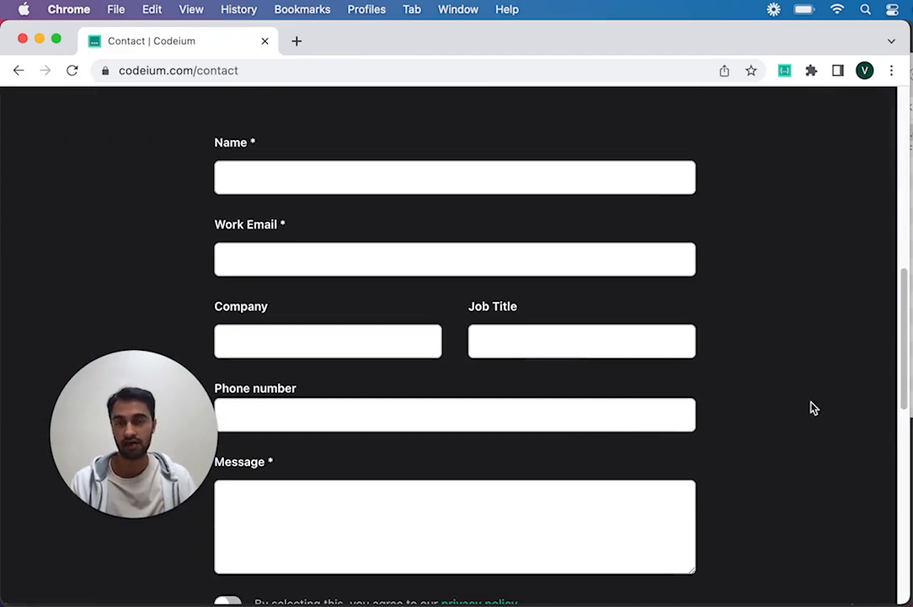
pyautogui.moveTo(798, 354)
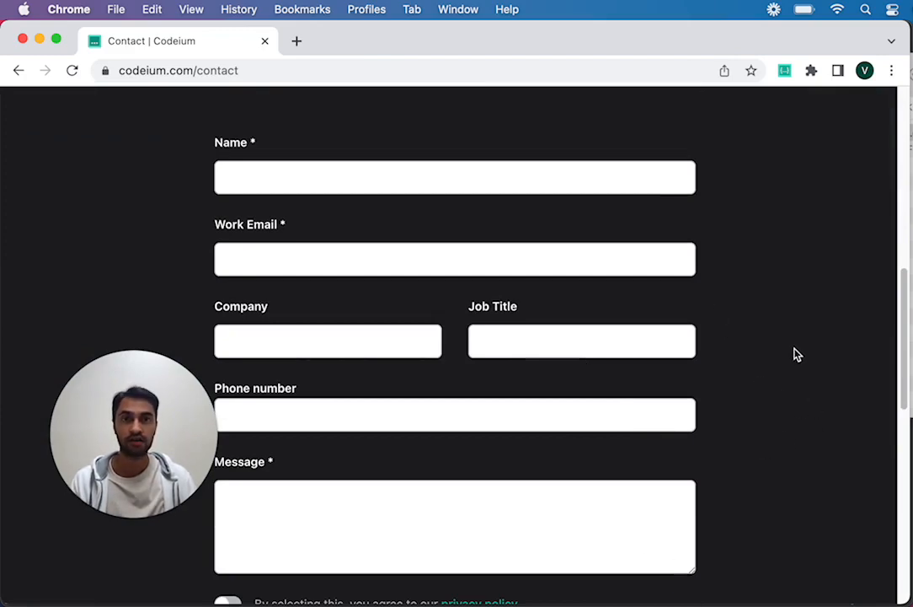
pyautogui.scroll(3)
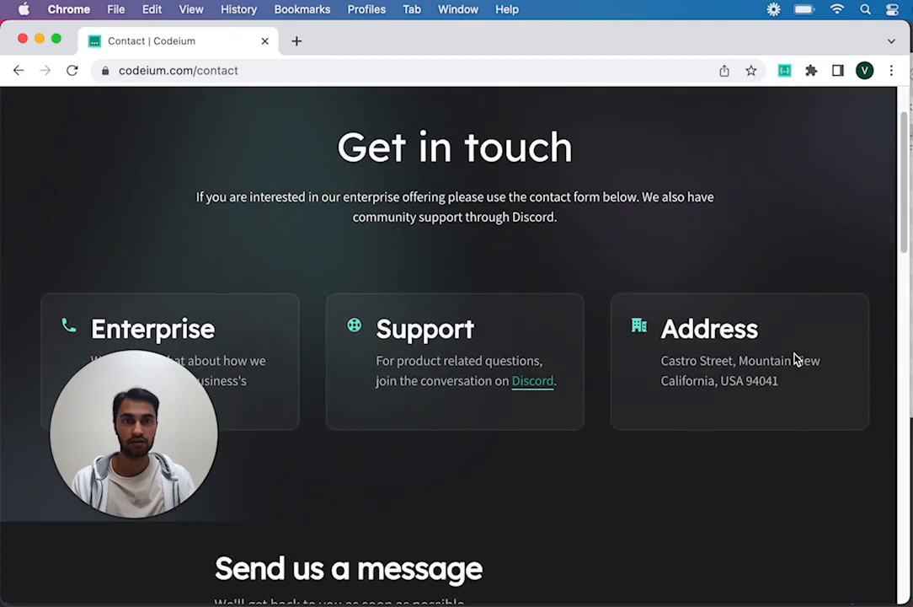
pyautogui.scroll(3)
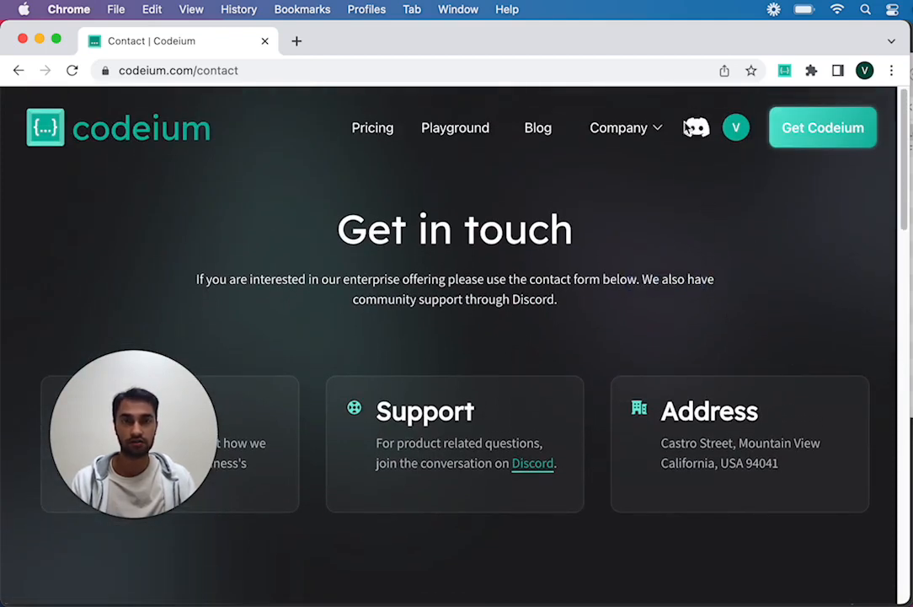
pyautogui.moveTo(728, 179)
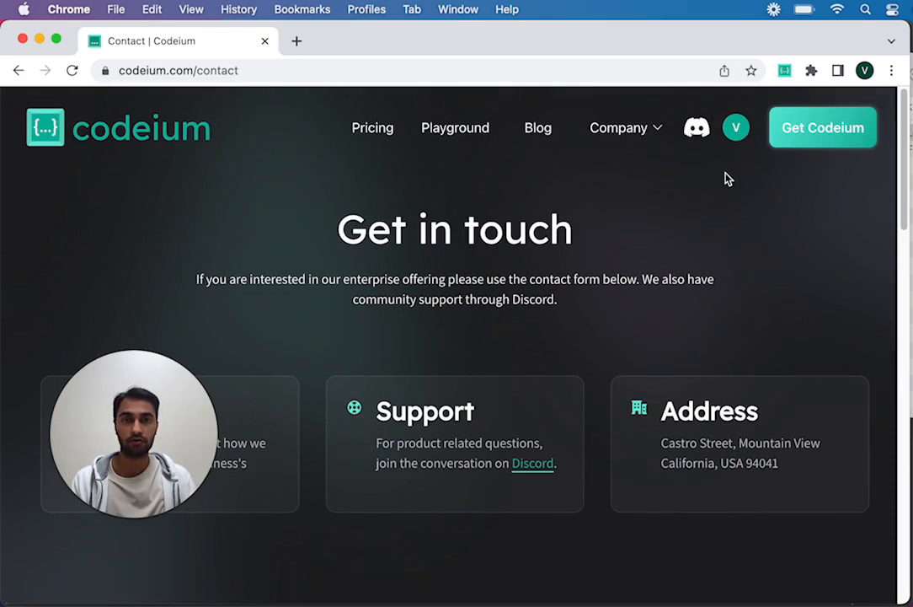
pyautogui.moveTo(721, 182)
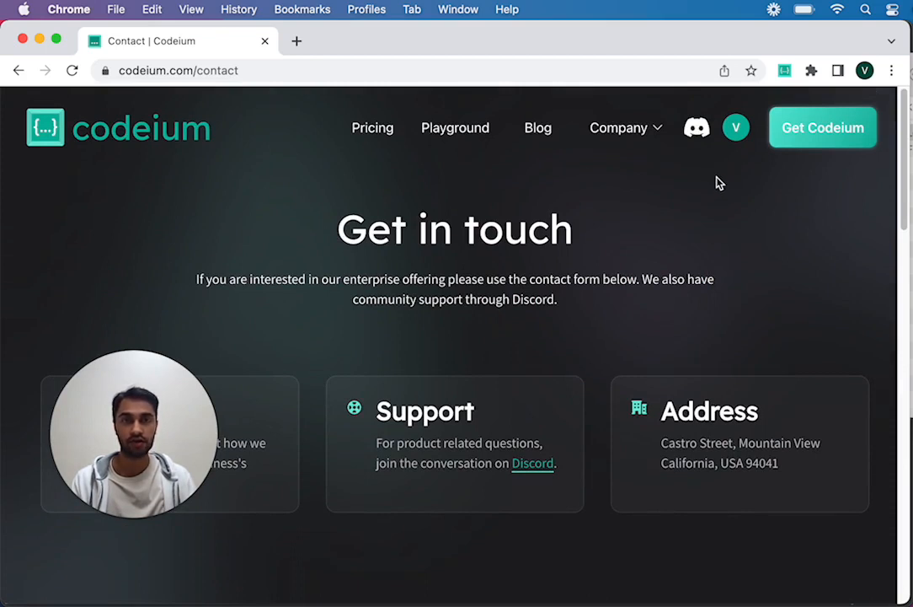
pyautogui.moveTo(691, 178)
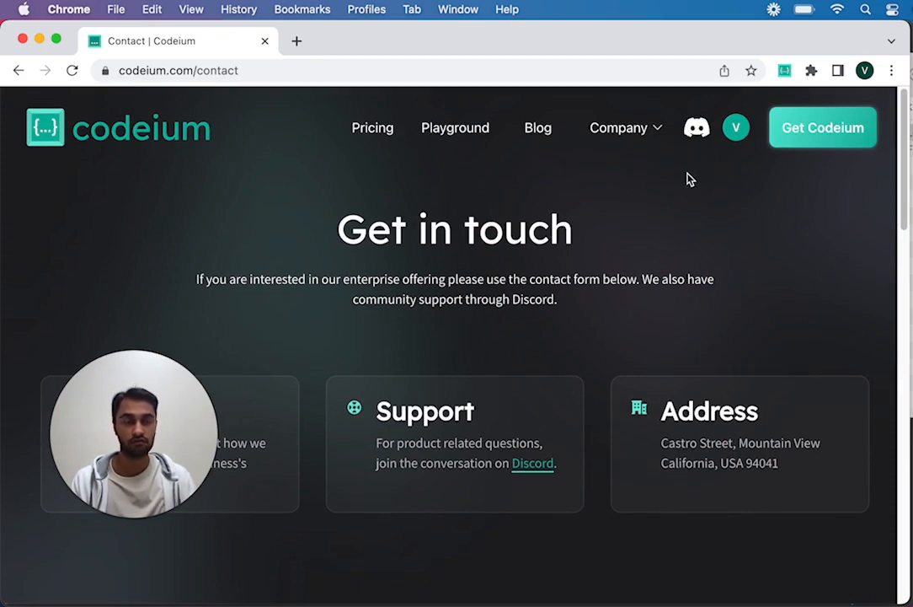
pyautogui.moveTo(681, 155)
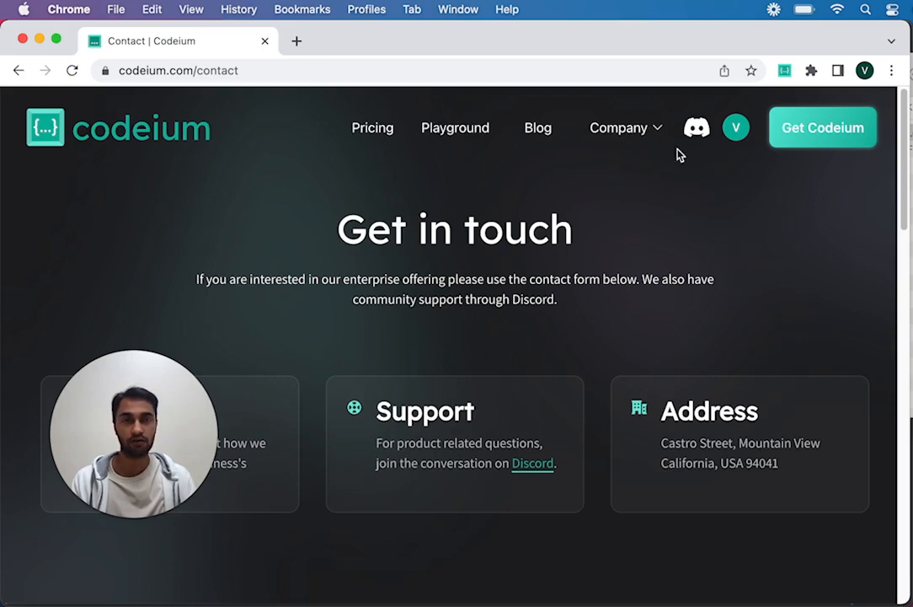